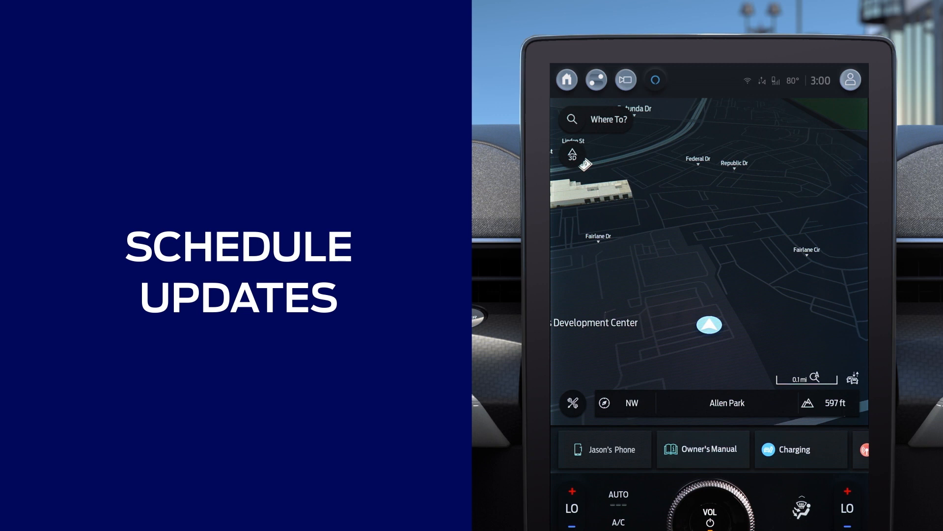
Go to Settings > Software Updates, view the recurring schedule options, and switch Automatic Updates off
left_click(595, 79)
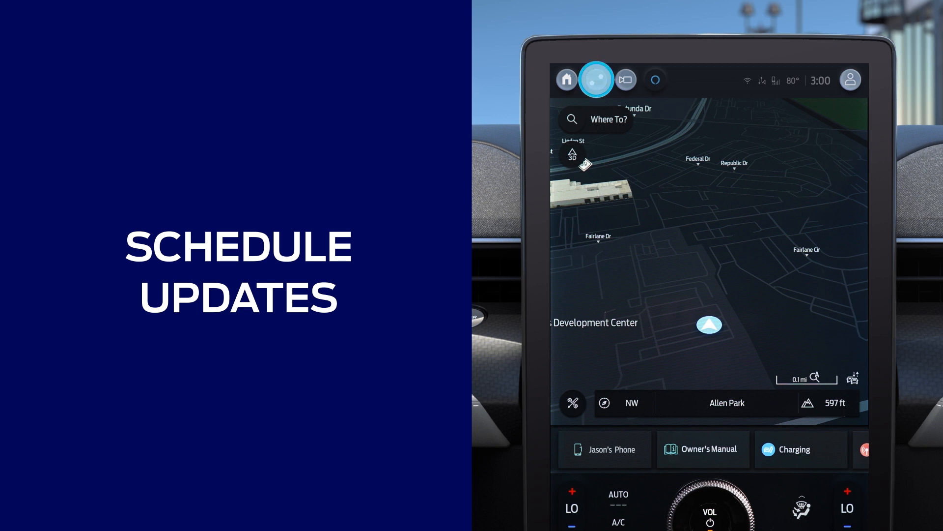
left_click(596, 78)
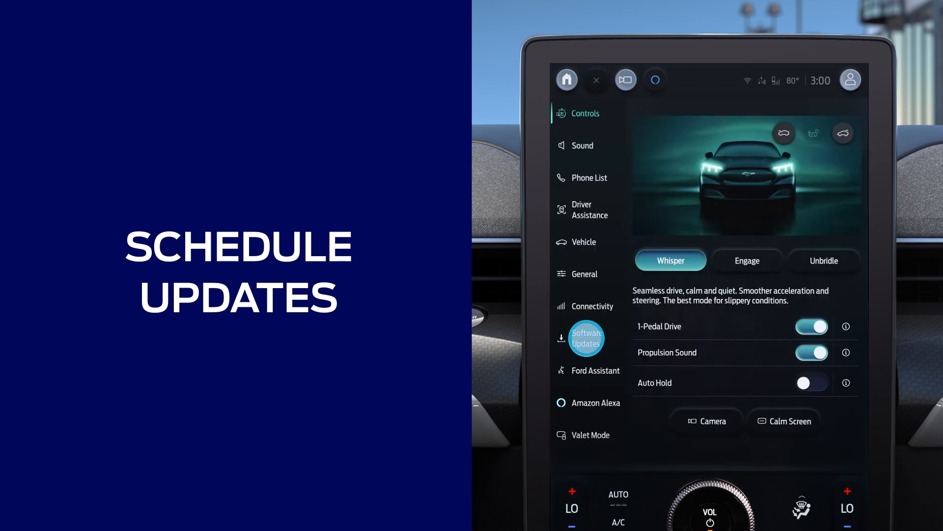
left_click(585, 338)
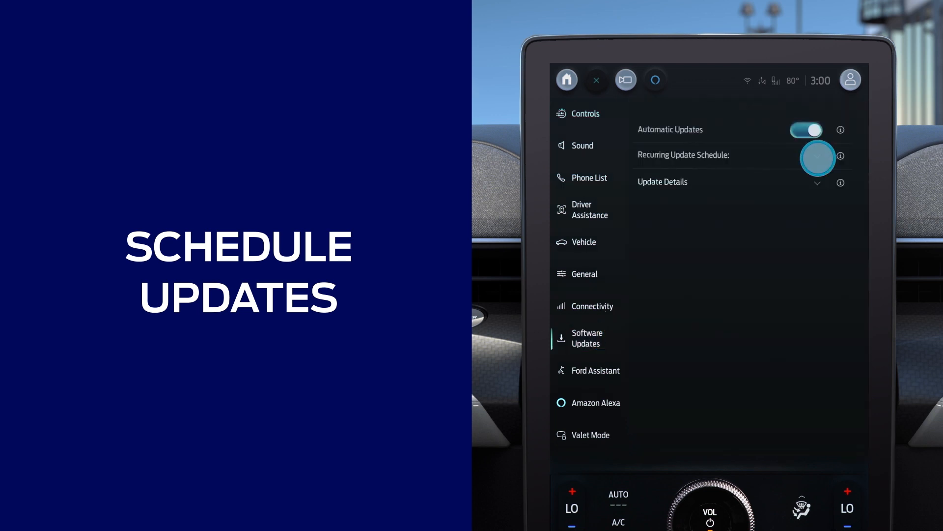
left_click(817, 158)
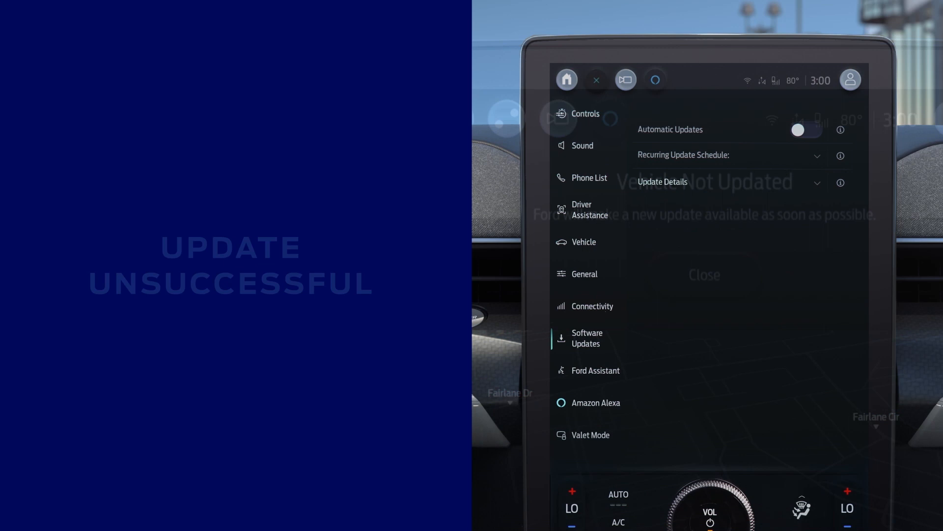
Dismiss the 'Vehicle Not Updated' notice, leaving Automatic Updates off
left_click(703, 274)
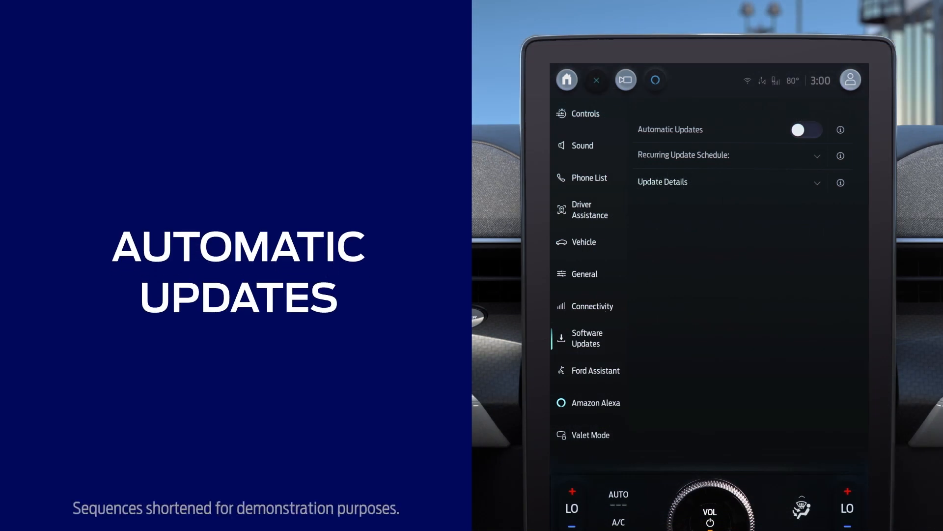
Switch the Automatic Updates toggle back on
left_click(806, 130)
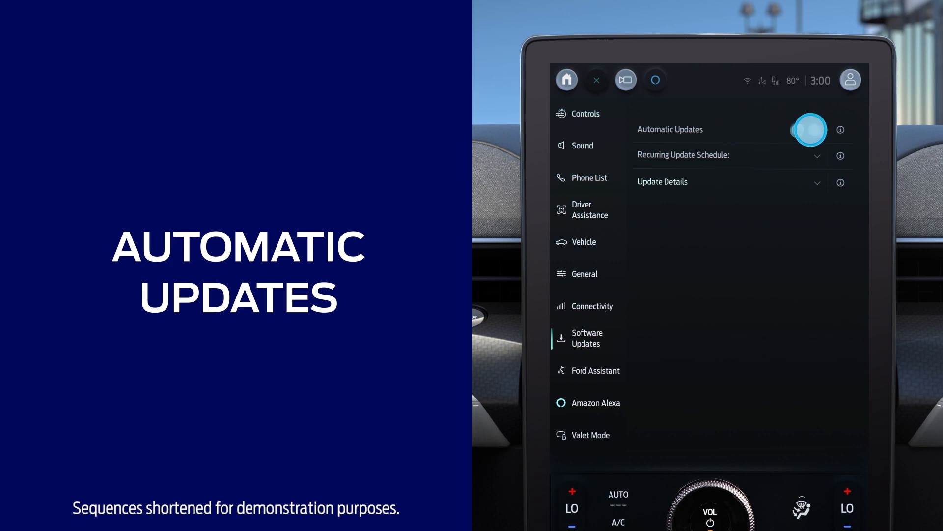
left_click(806, 130)
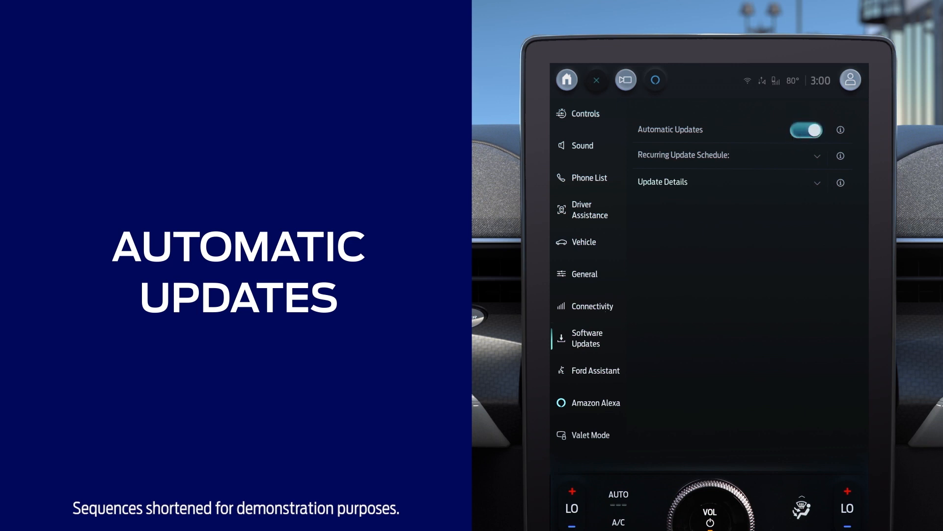